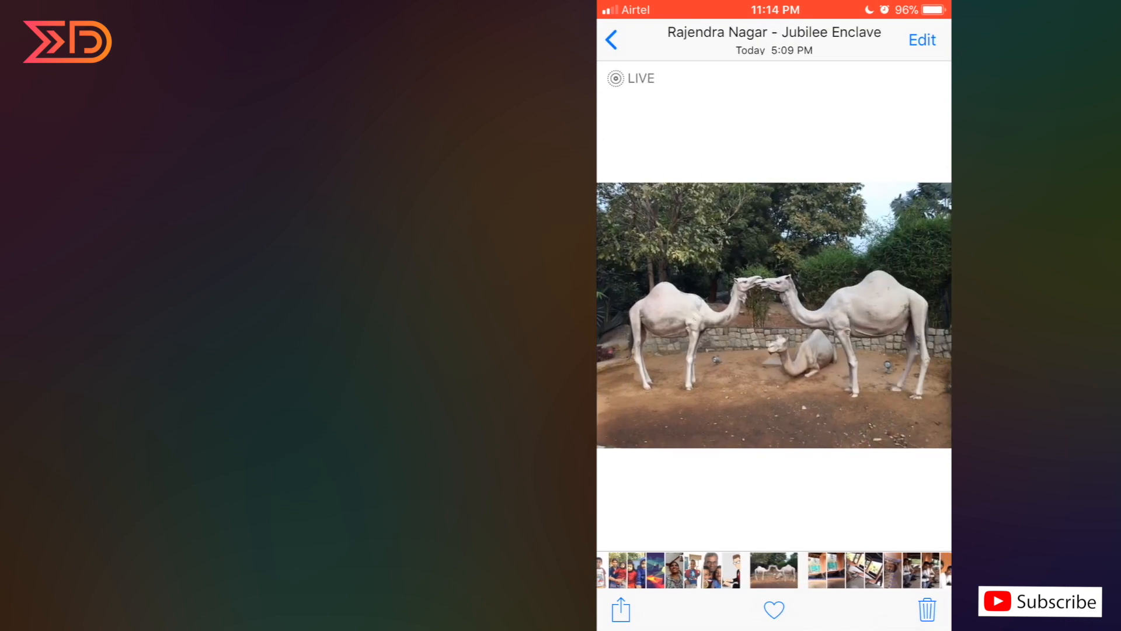
Open the share sheet for the camel photo.
click(619, 609)
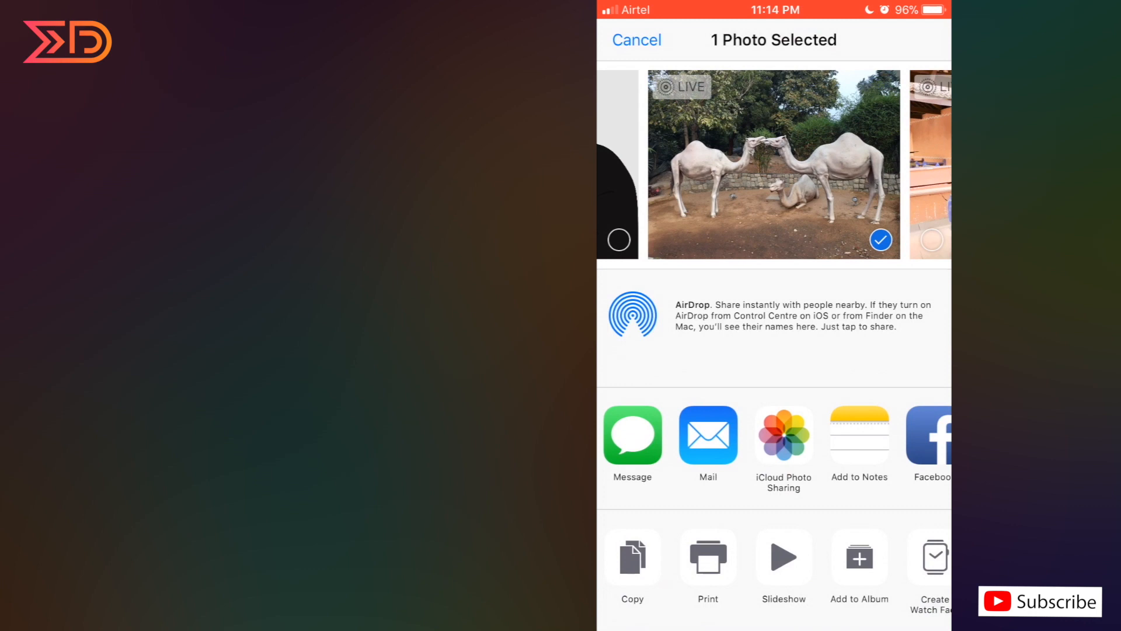
Choose Create Watch Face from the share sheet's bottom row for the camel photo.
click(784, 557)
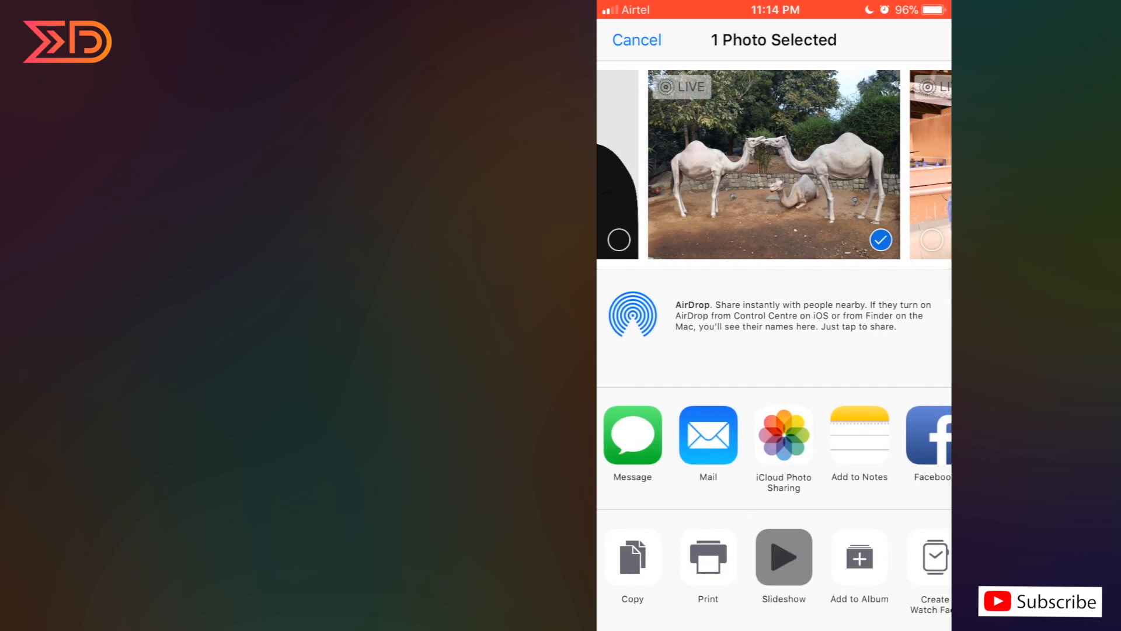
click(934, 557)
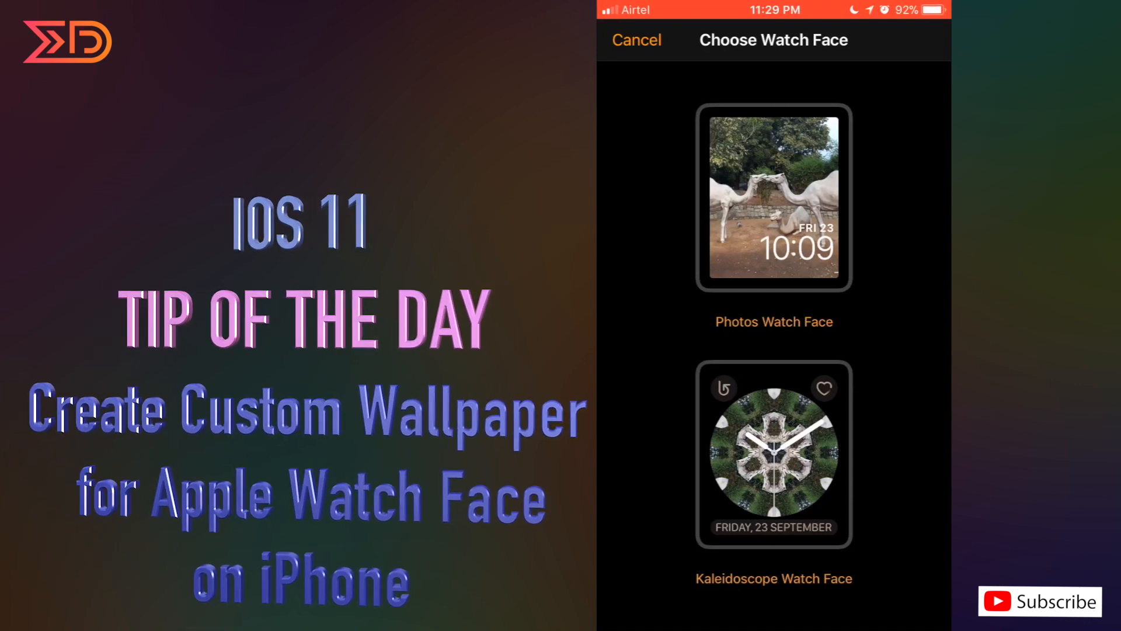
Pick the Photos watch face style and confirm the camel photo's framing.
click(773, 198)
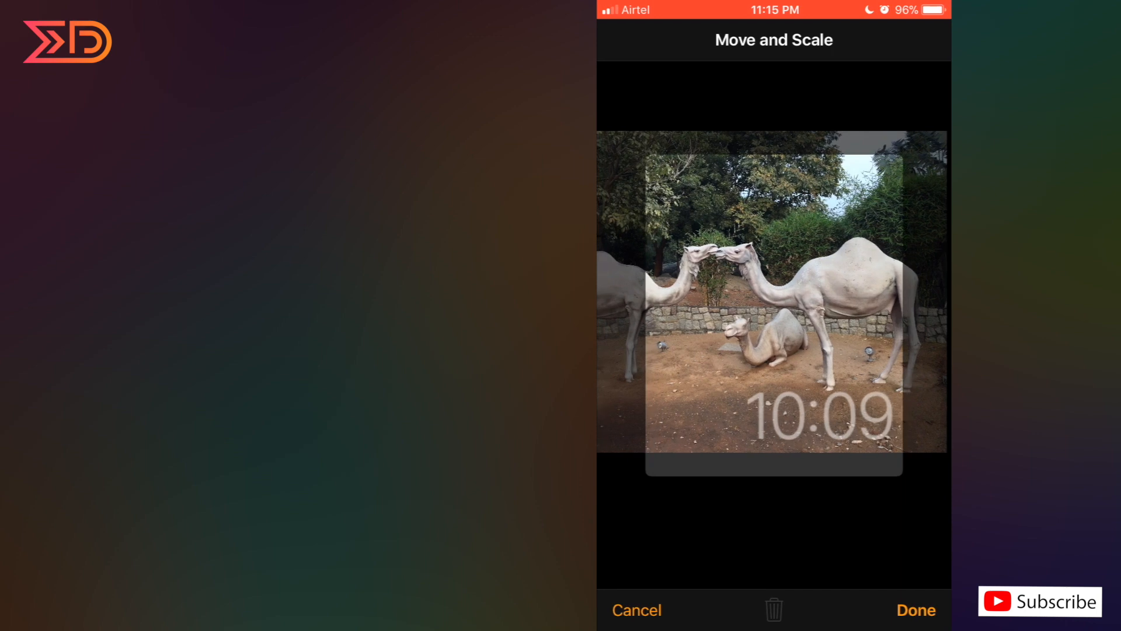
click(916, 610)
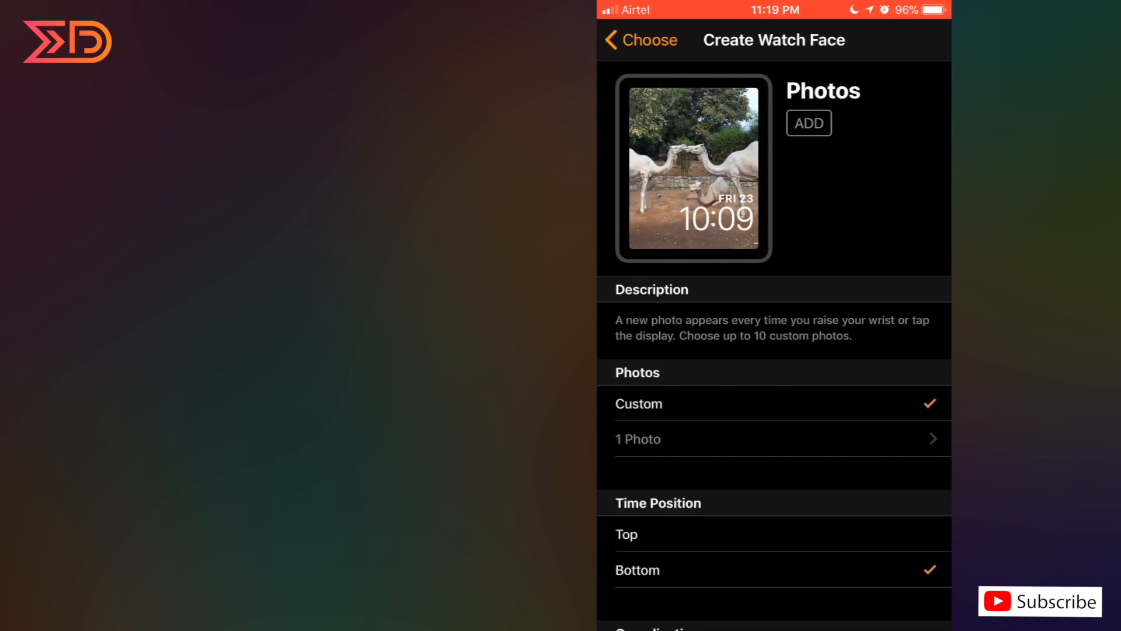
scroll(down, 3)
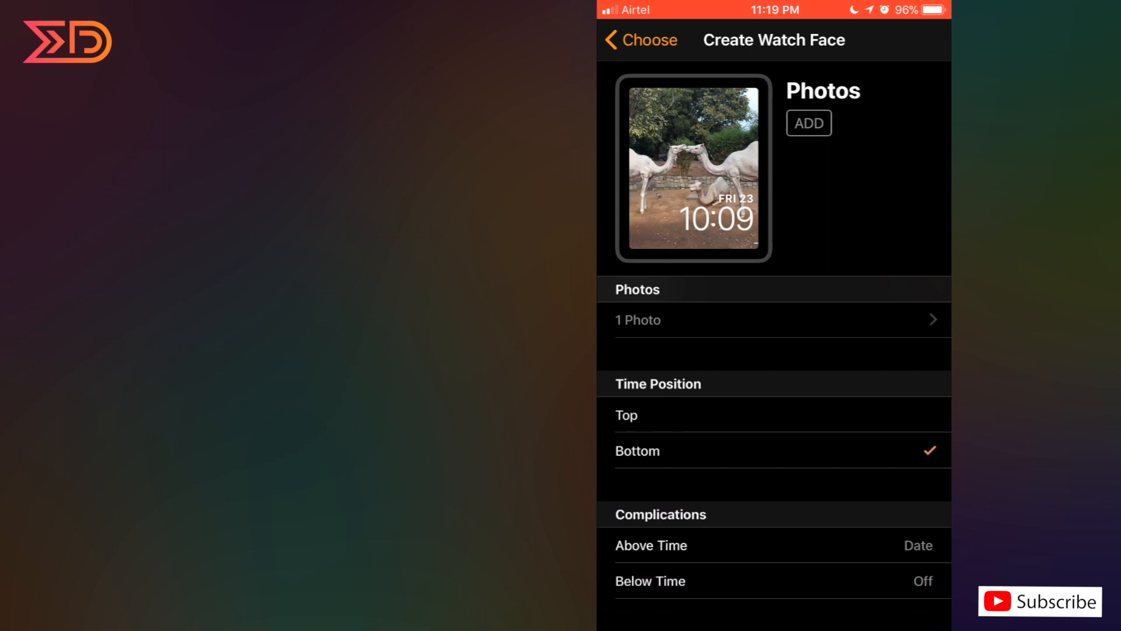
Set Time Position to Top and scroll to the Kuala Lumpur world clock complication.
click(625, 414)
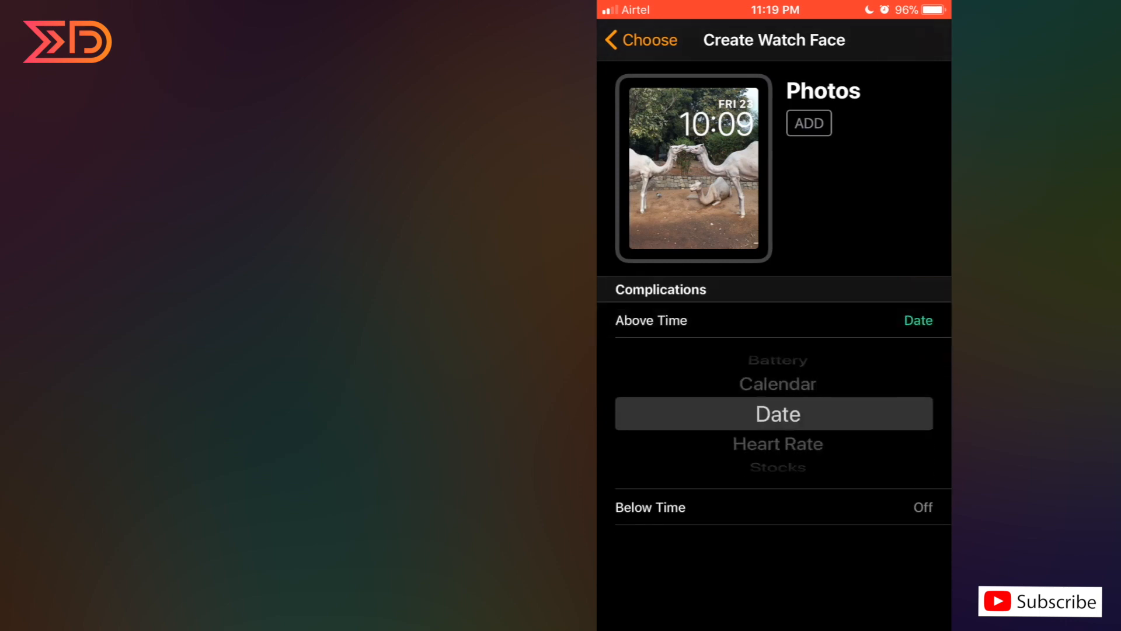
scroll(down, 3)
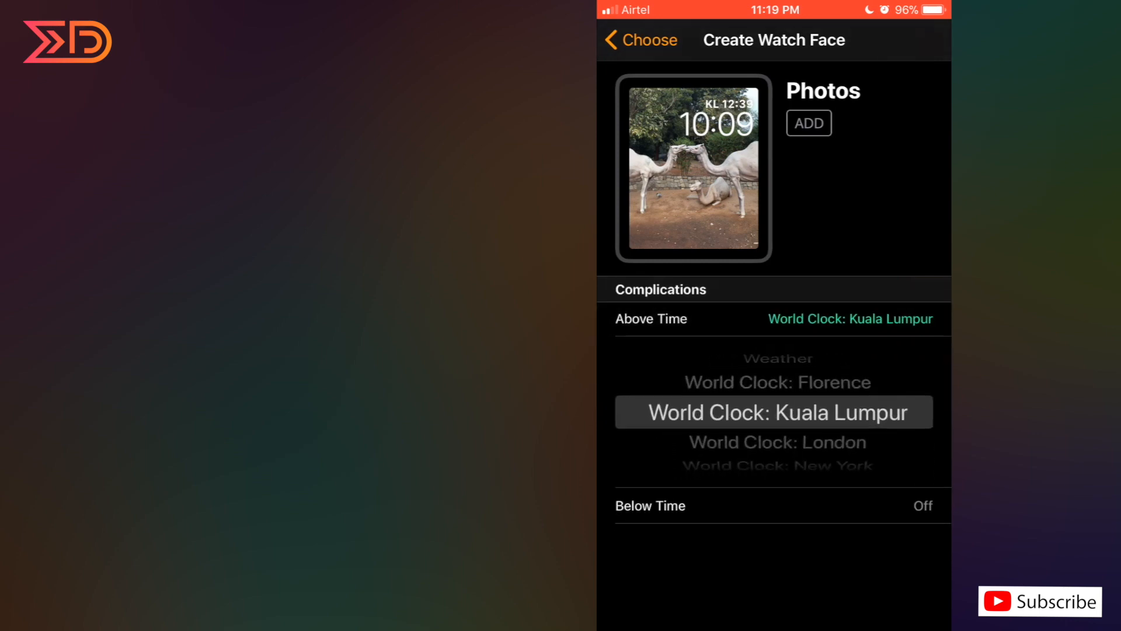